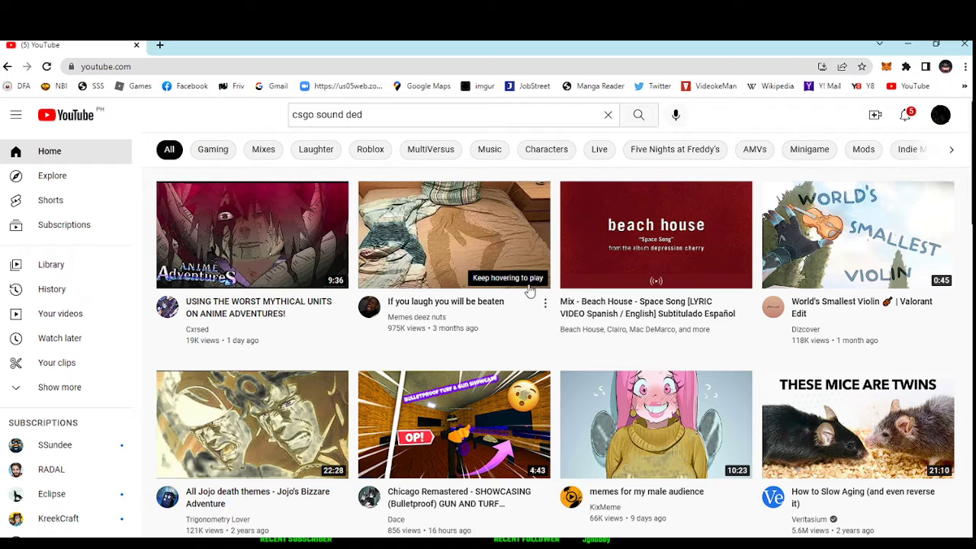
{"action": "mouse_move", "coordinate": [476, 209]}
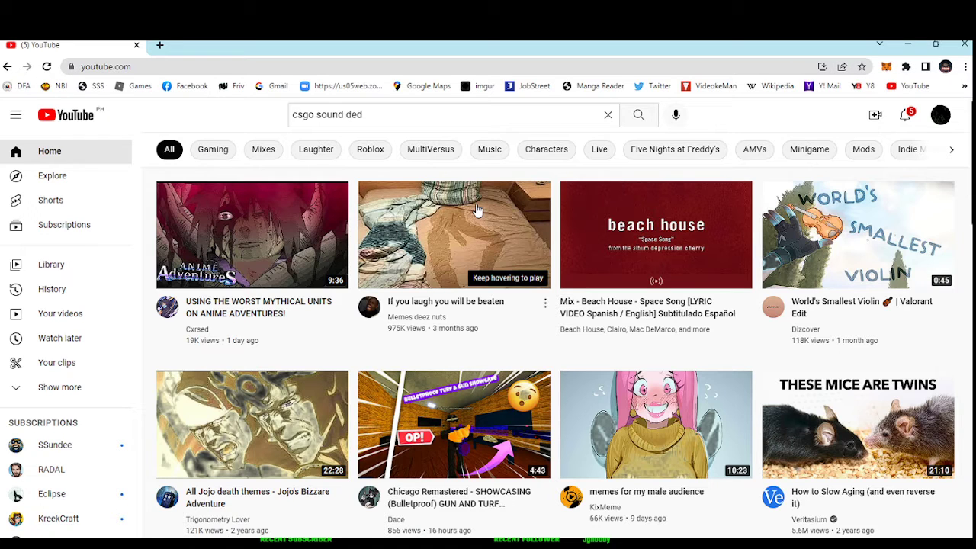
Step: Scroll the 'csgo sound ded' YouTube results and open 'CS:GO All Headshot Sounds'
{"action": "left_click", "coordinate": [52, 175]}
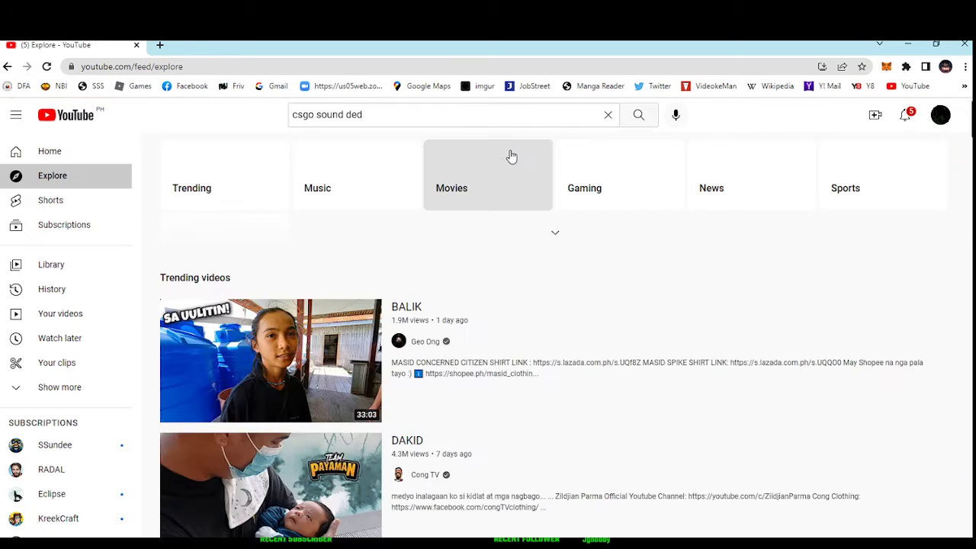
{"action": "mouse_move", "coordinate": [363, 161]}
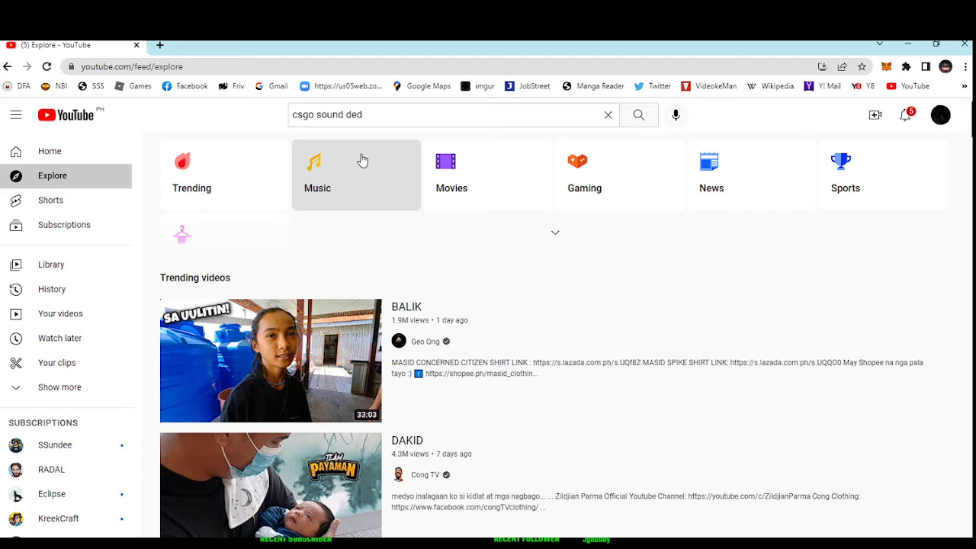
{"action": "mouse_move", "coordinate": [578, 111]}
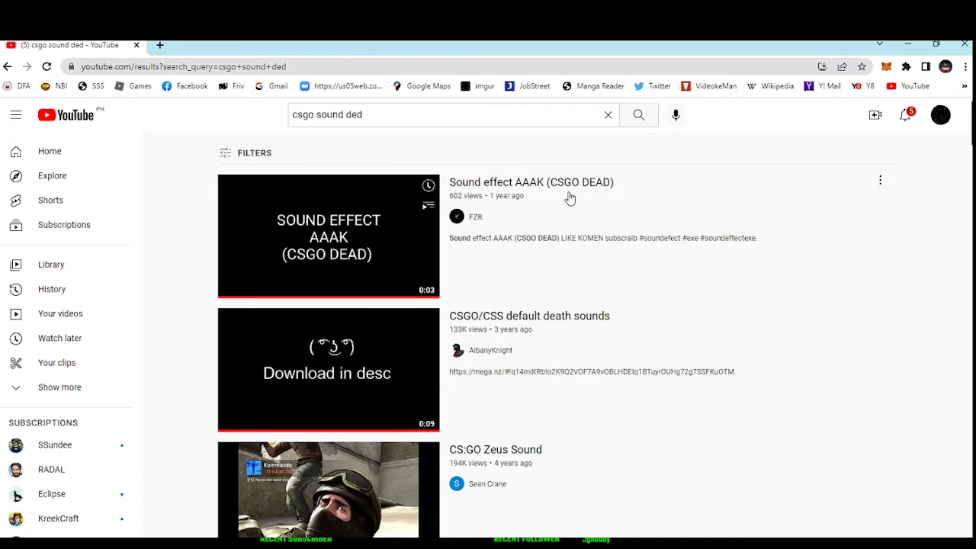
{"action": "scroll", "scroll_direction": "down", "scroll_amount": 3}
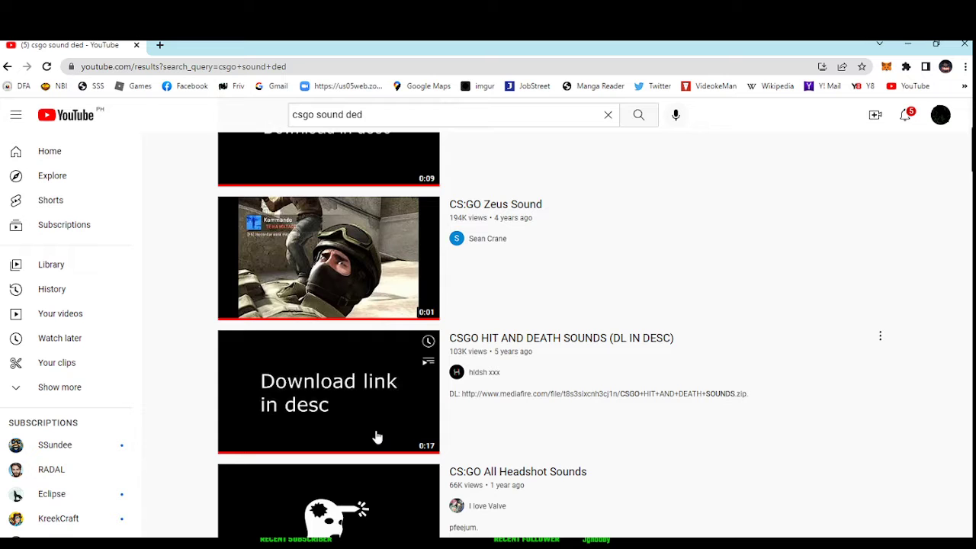
{"action": "scroll", "scroll_direction": "down", "scroll_amount": 3}
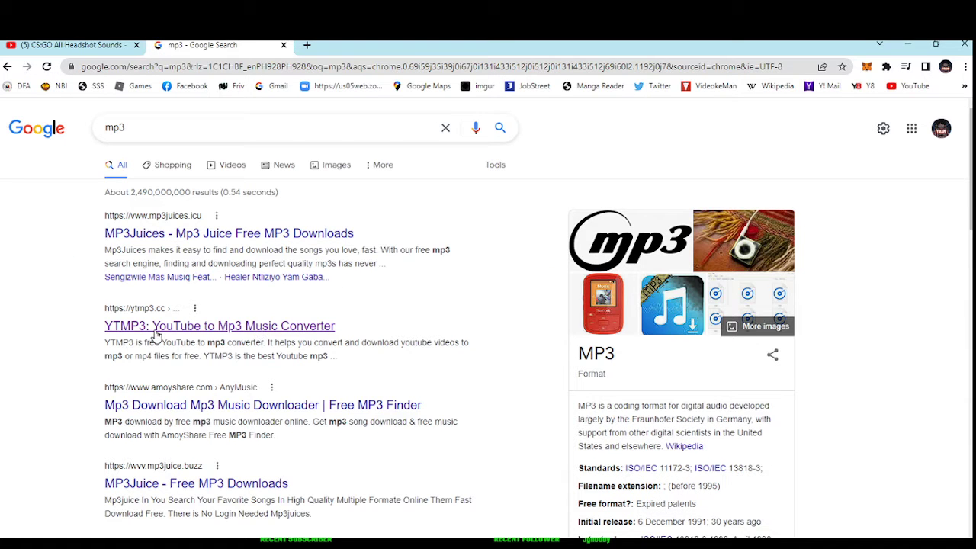
Step: Convert the headshot sounds video on YTMP3 and download the MP3
{"action": "left_click", "coordinate": [220, 325]}
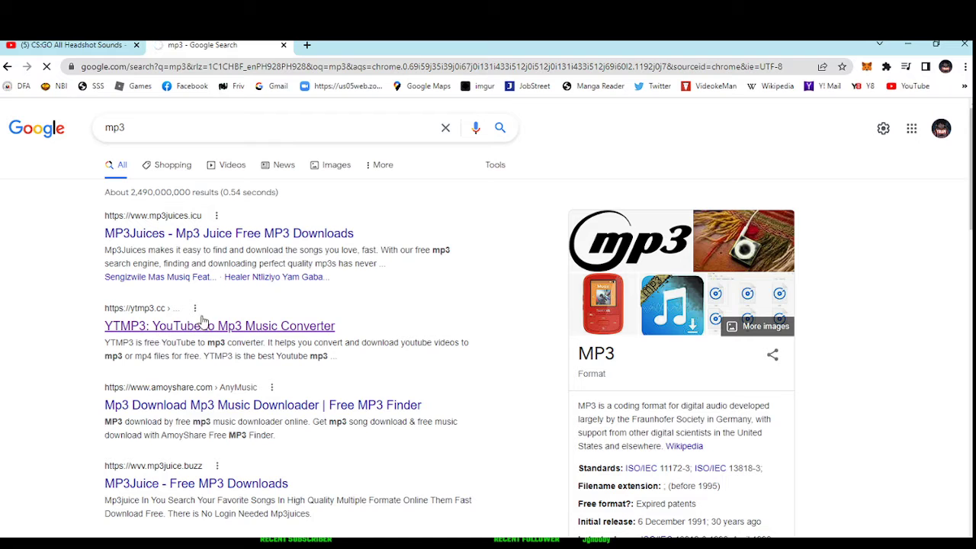
{"action": "left_click", "coordinate": [219, 326]}
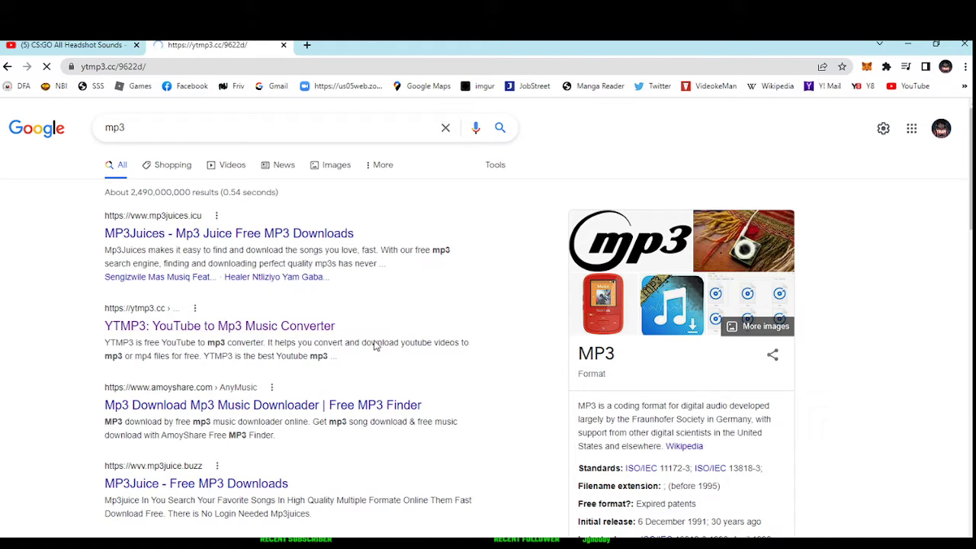
{"action": "left_click", "coordinate": [220, 326]}
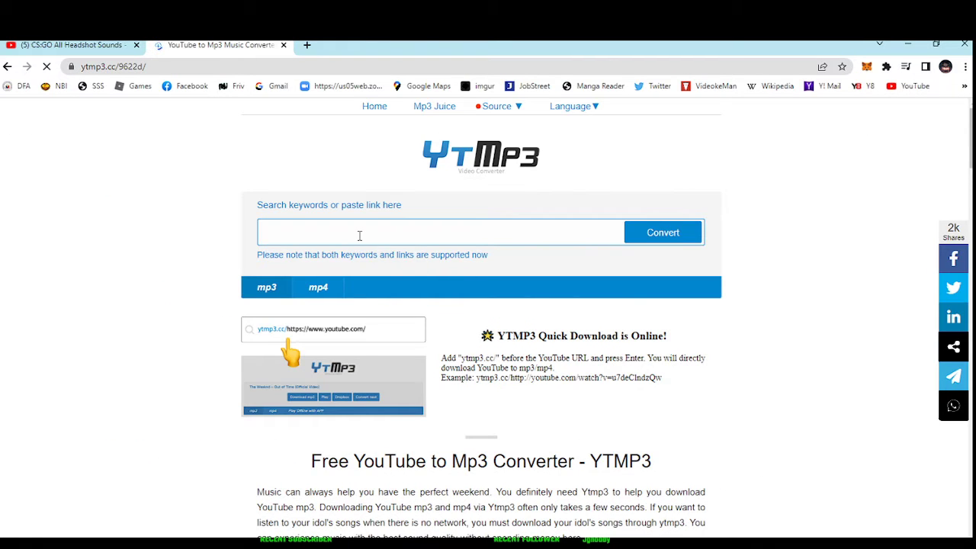
{"action": "left_click", "coordinate": [663, 232]}
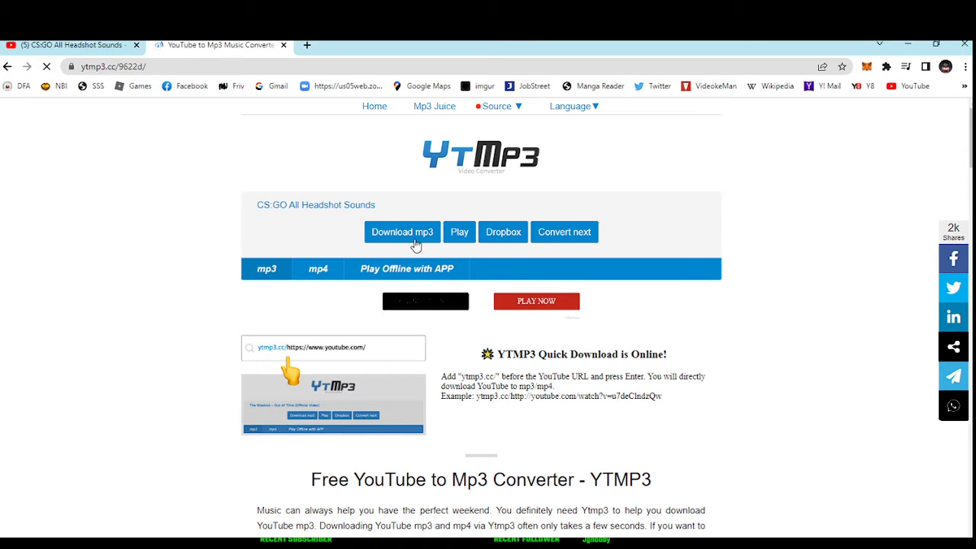
{"action": "left_click", "coordinate": [402, 232]}
{"action": "type", "text": "mp"}
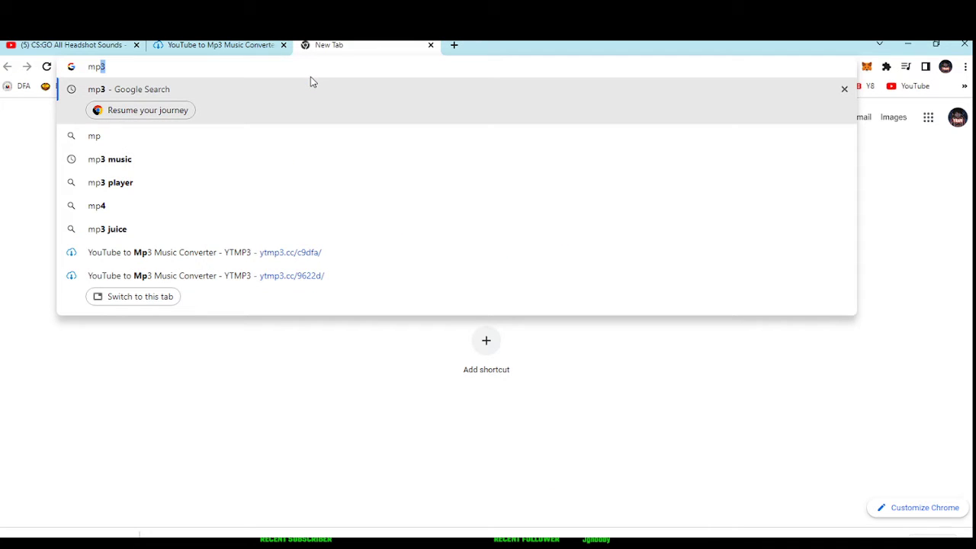
Step: Search 'mp3 to ogg' and open Convertio's 'MP3 to OGG (Online & Free)' page
{"action": "type", "text": "to"}
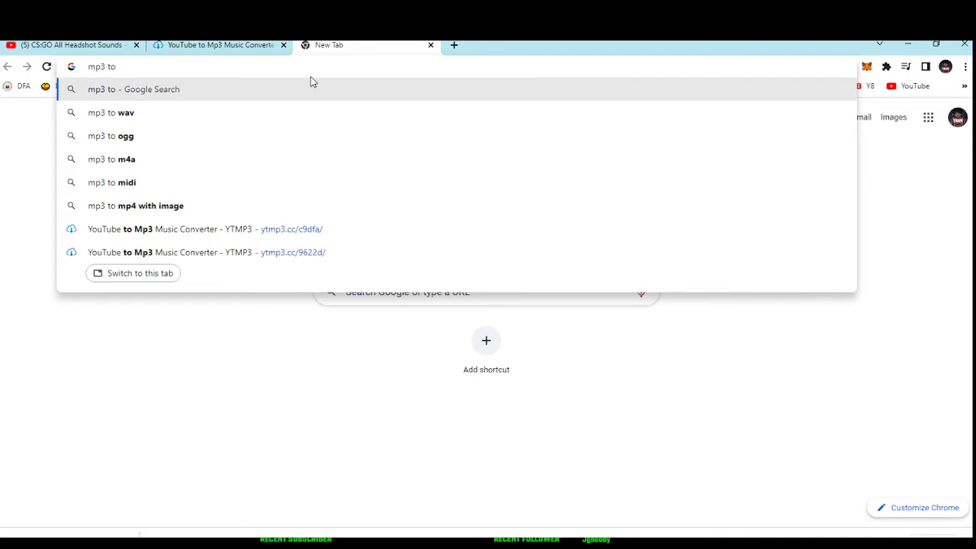
{"action": "left_click", "coordinate": [110, 136]}
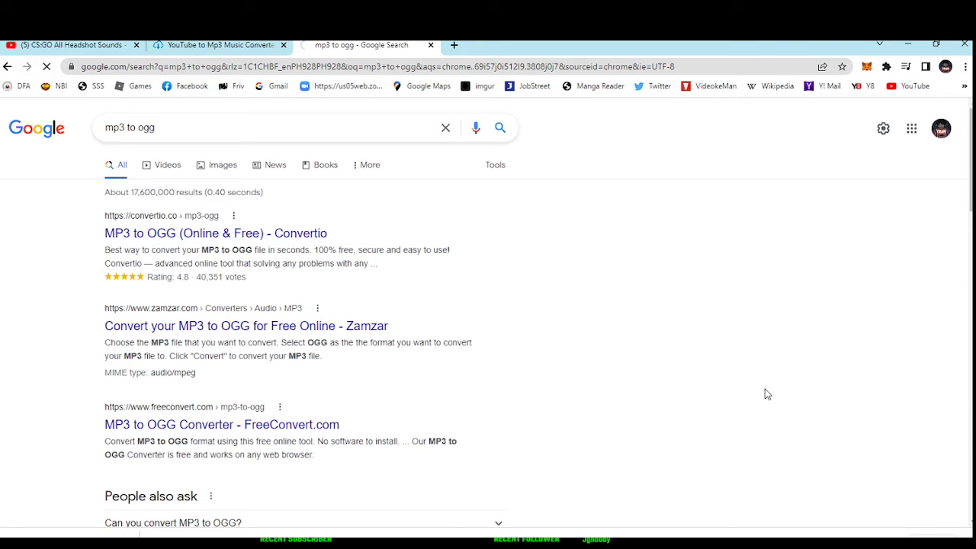
{"action": "left_click", "coordinate": [215, 233]}
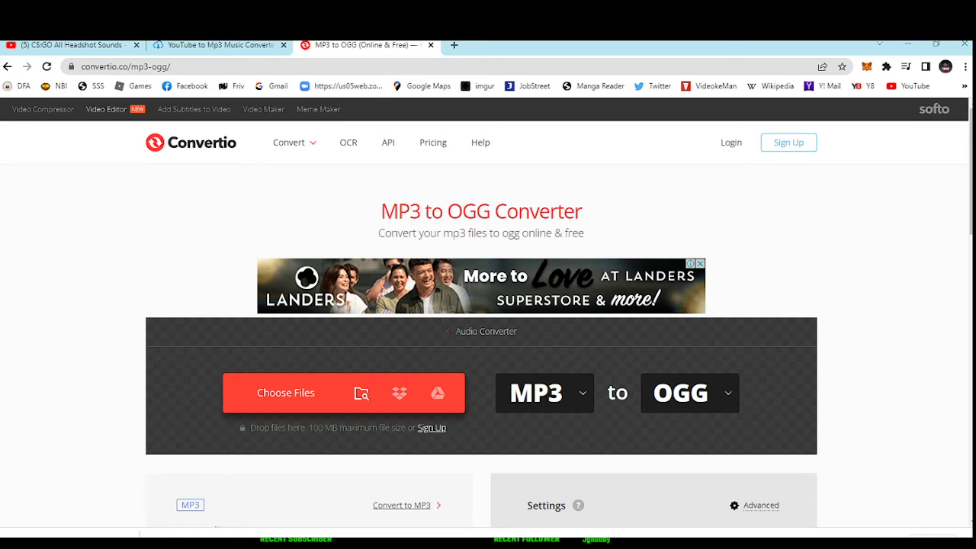
Step: Convert CS_GO All Headshot Sounds.mp3 to OGG and download the 57.7 KB file
{"action": "left_click", "coordinate": [285, 393]}
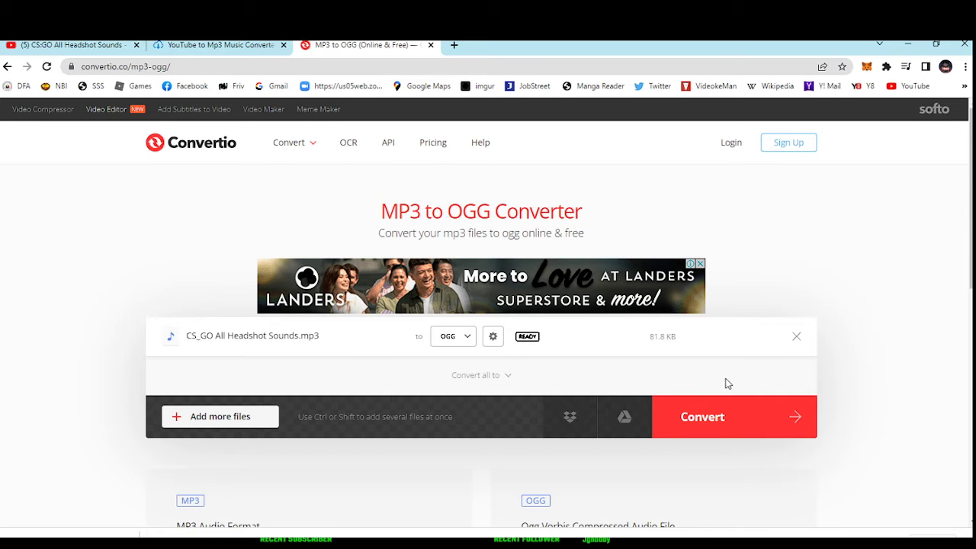
{"action": "left_click", "coordinate": [702, 417]}
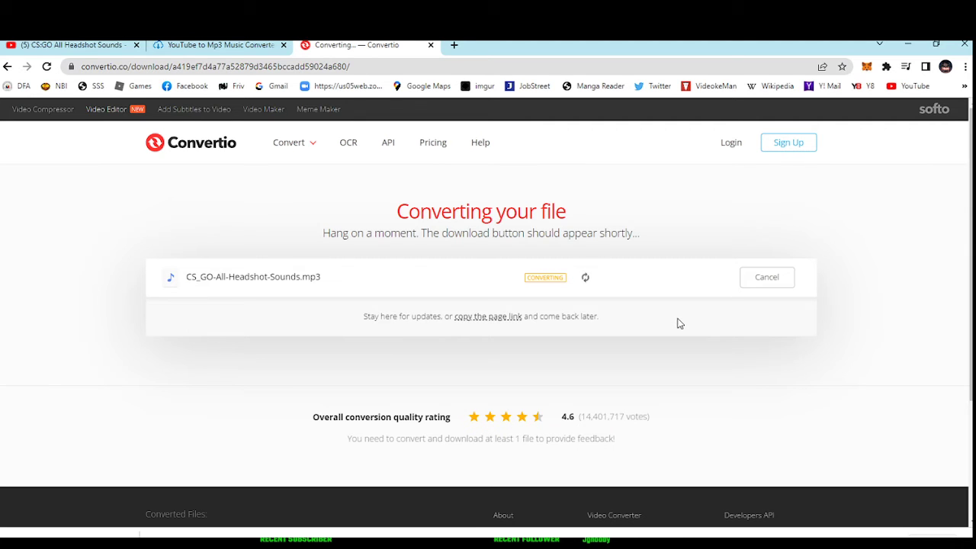
{"action": "mouse_move", "coordinate": [692, 323]}
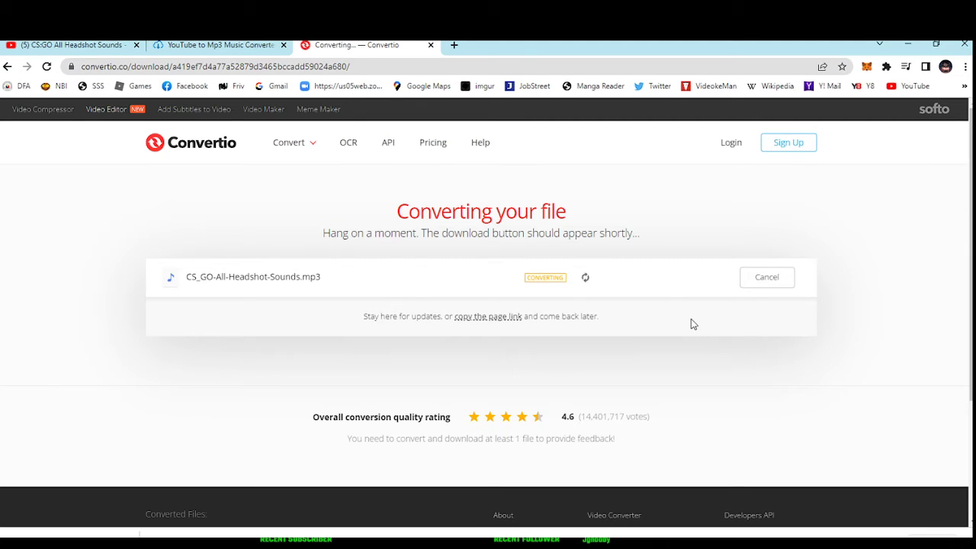
{"action": "mouse_move", "coordinate": [526, 417]}
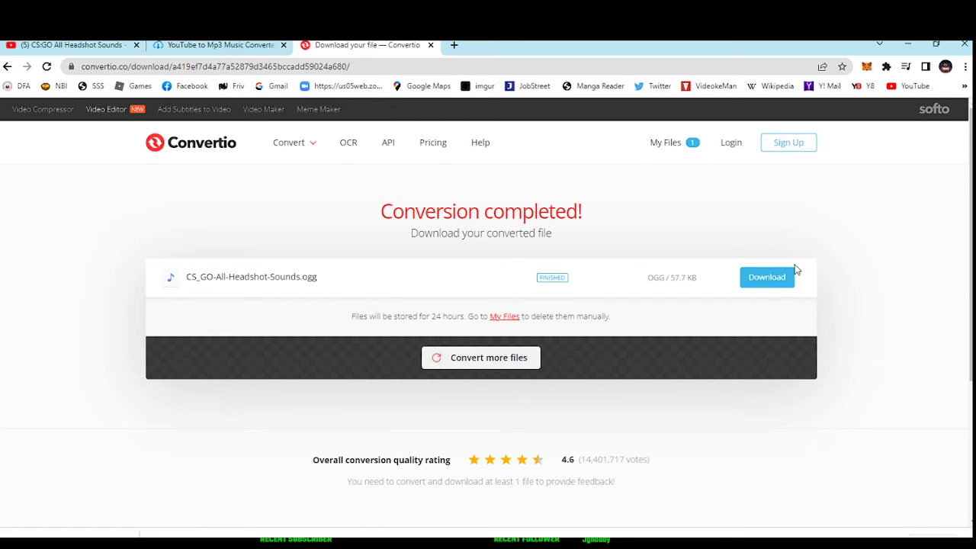
{"action": "left_click", "coordinate": [767, 277]}
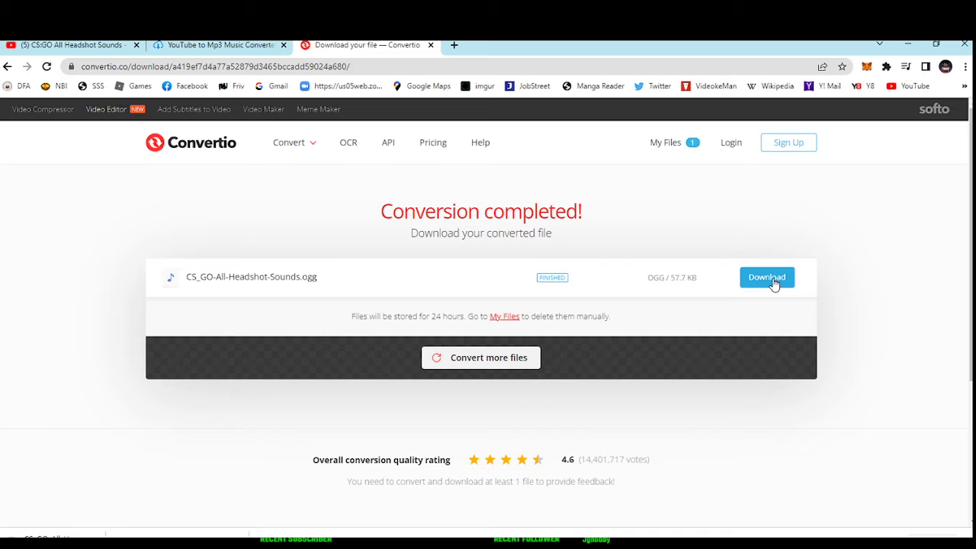
{"action": "left_click", "coordinate": [765, 277]}
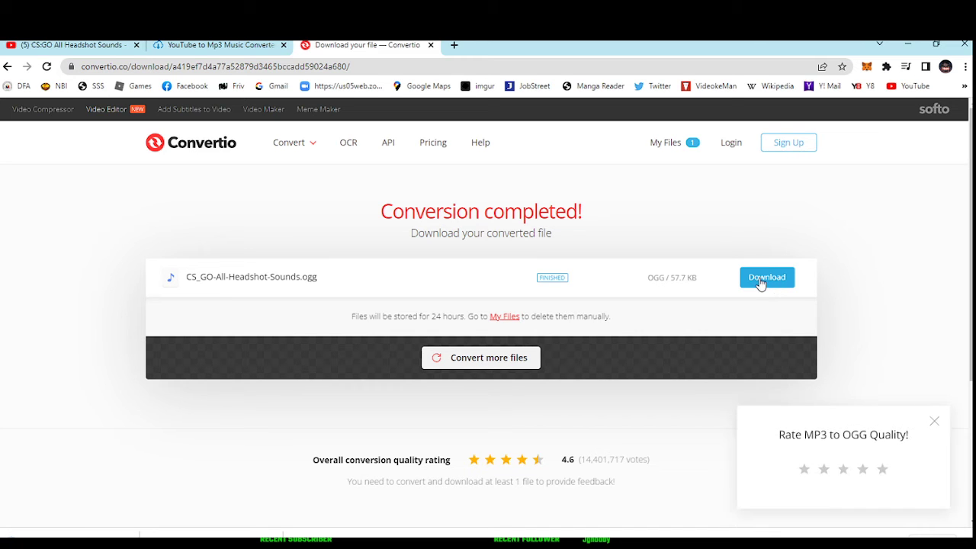
{"action": "mouse_move", "coordinate": [544, 505]}
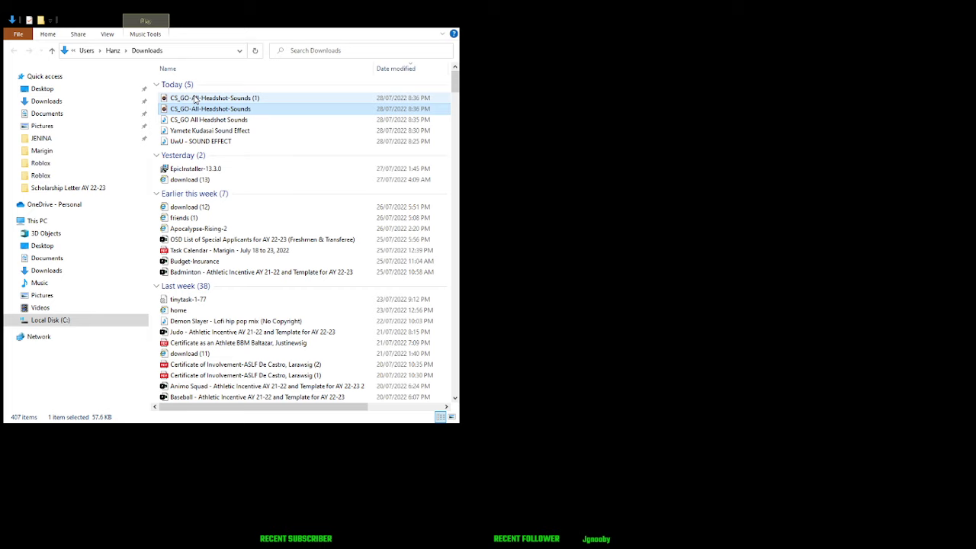
Step: Move the headshot sounds OGG into content\sounds and delete the old 'ouch' file
{"action": "left_click", "coordinate": [213, 98]}
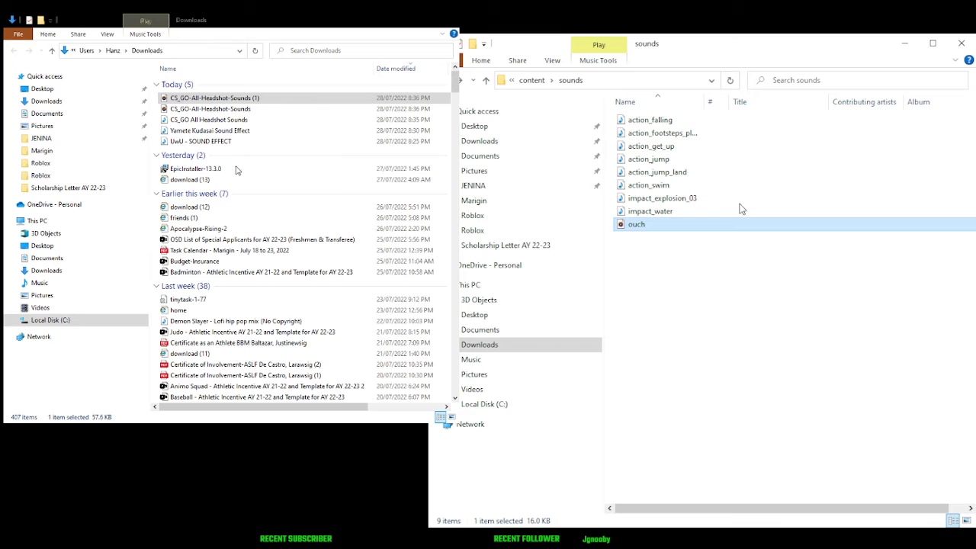
{"action": "mouse_move", "coordinate": [637, 339]}
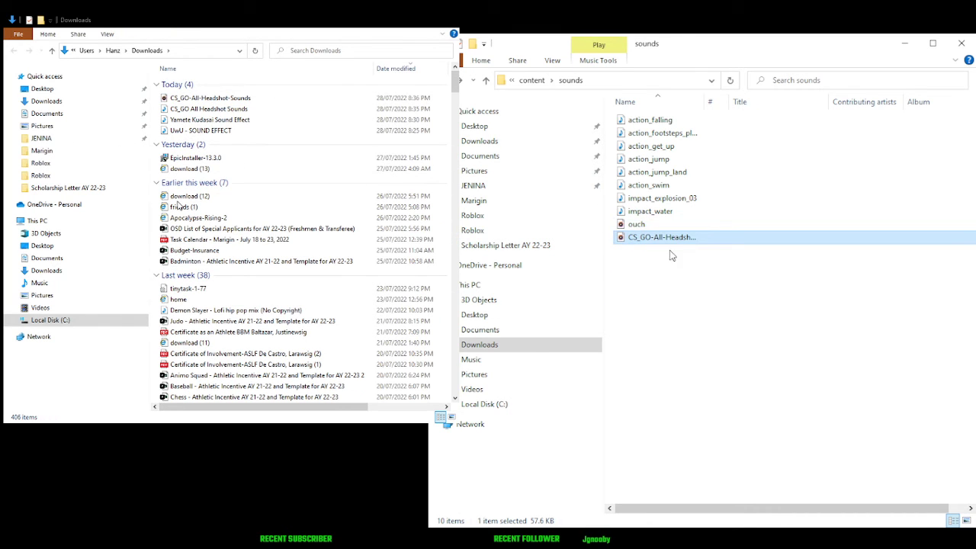
{"action": "left_click", "coordinate": [637, 224]}
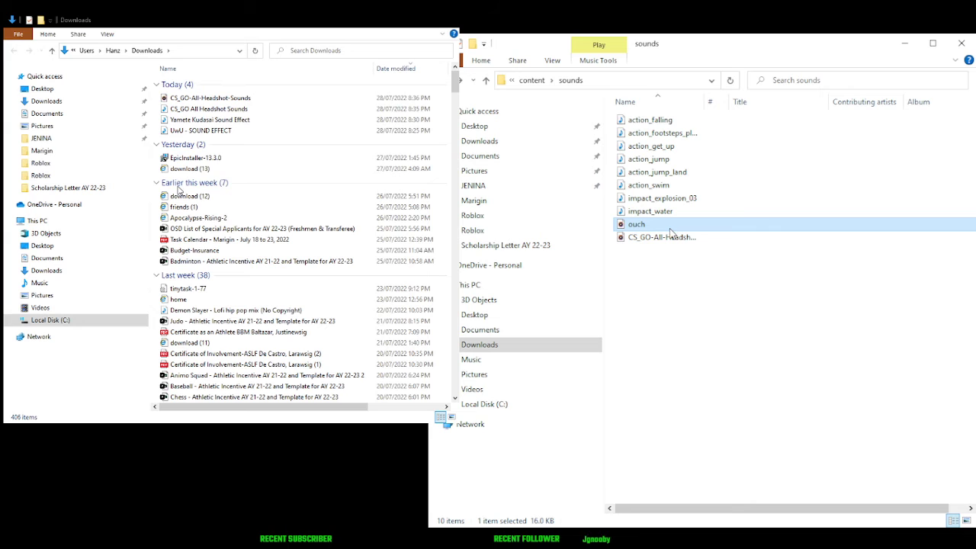
{"action": "left_click", "coordinate": [661, 237]}
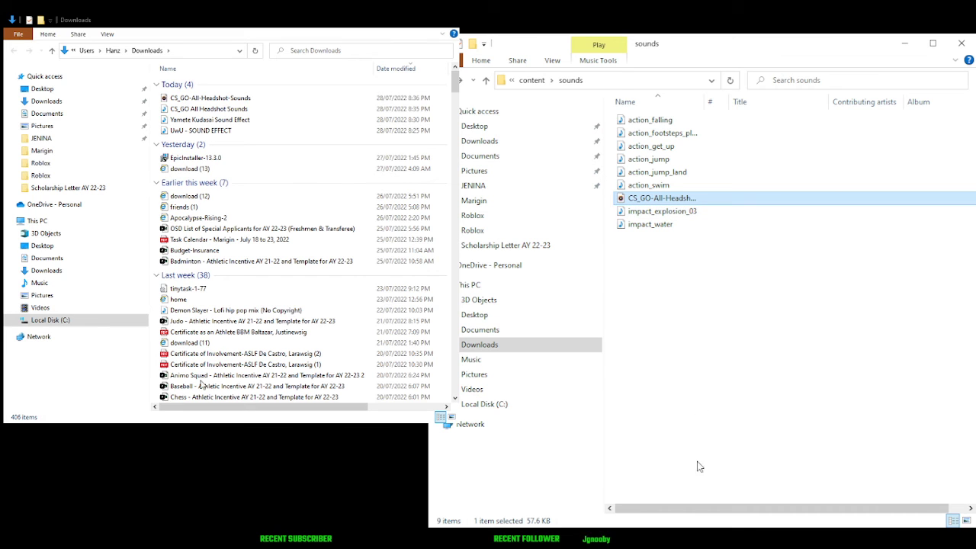
Step: Rename CS_GO-All-Headshot-Sounds in content\sounds to 'ouch'
{"action": "left_click", "coordinate": [663, 198]}
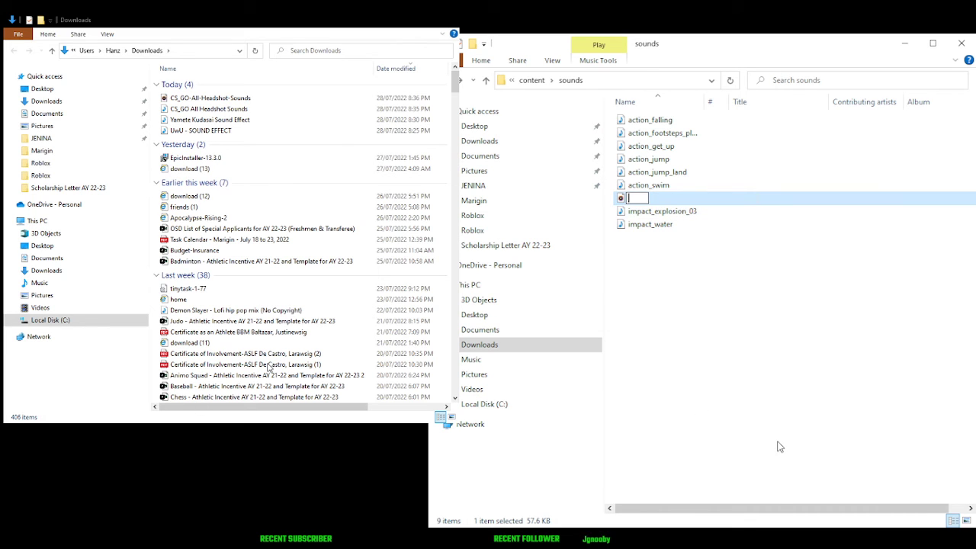
{"action": "type", "text": "ouch"}
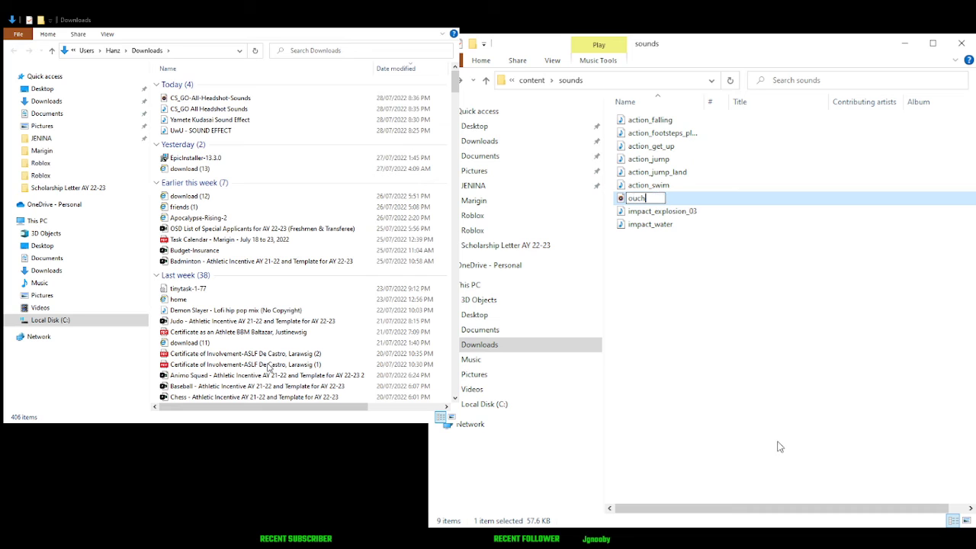
{"action": "key", "text": "Return"}
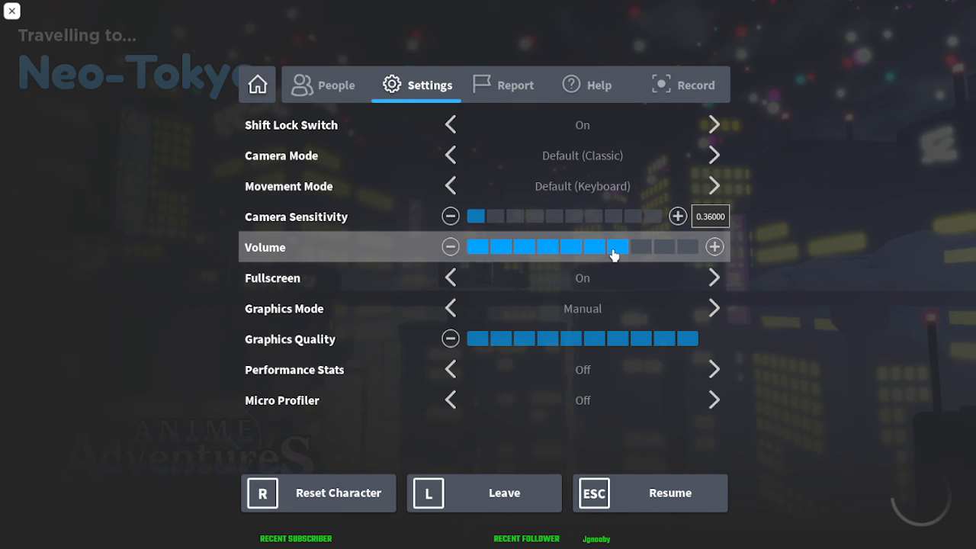
Step: Set the Roblox Settings volume slider to 5 bars
{"action": "left_click", "coordinate": [542, 246]}
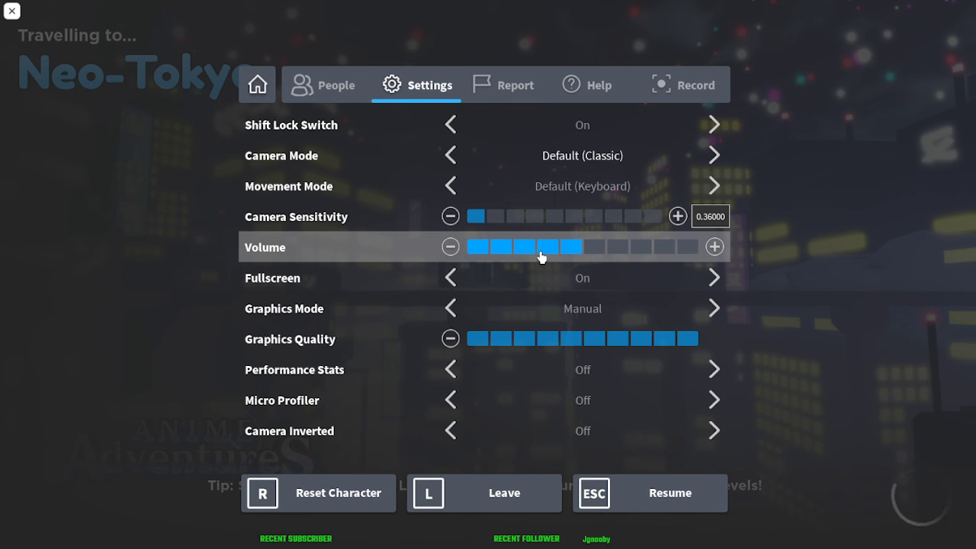